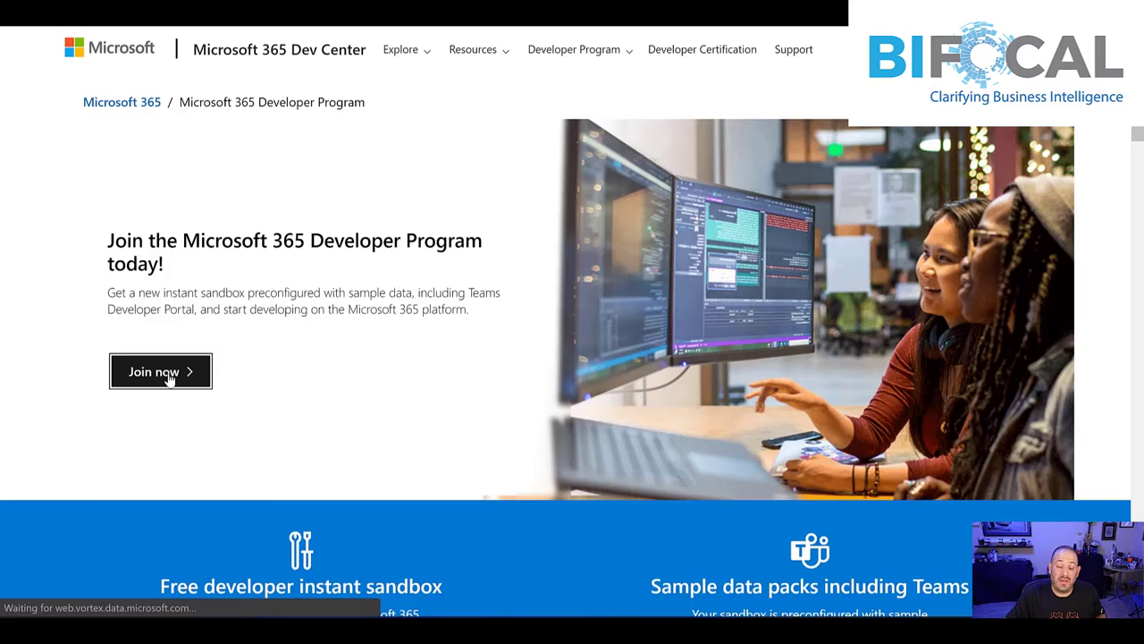
# Join the Developer Program with 'Company Name' as the company and continue to the next question
pyautogui.click(160, 370)
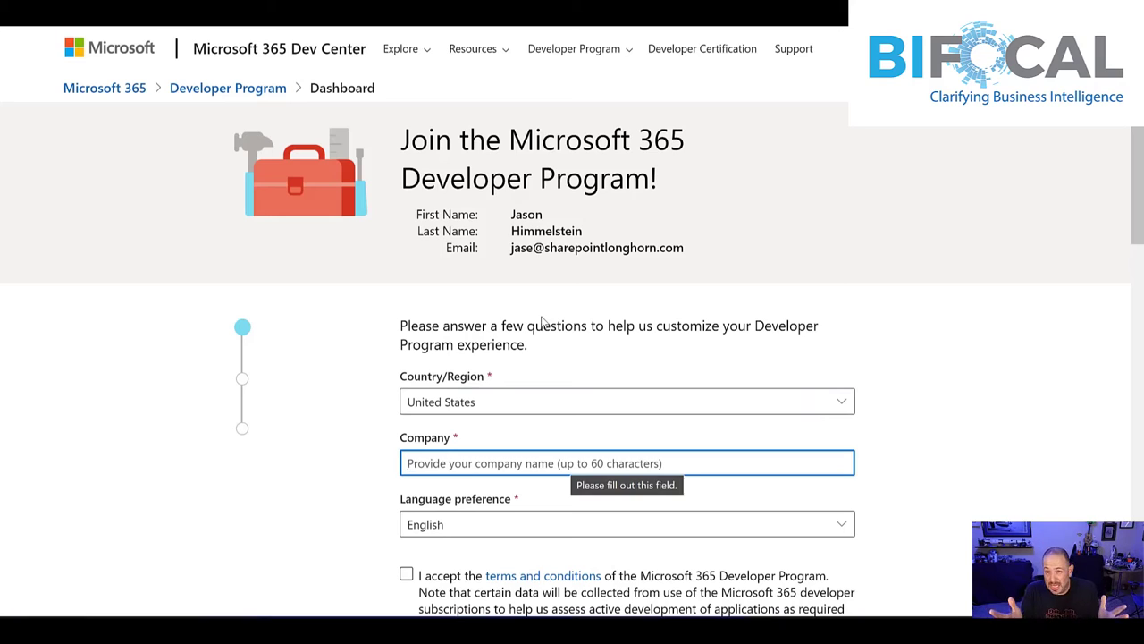
pyautogui.write('Company Name')
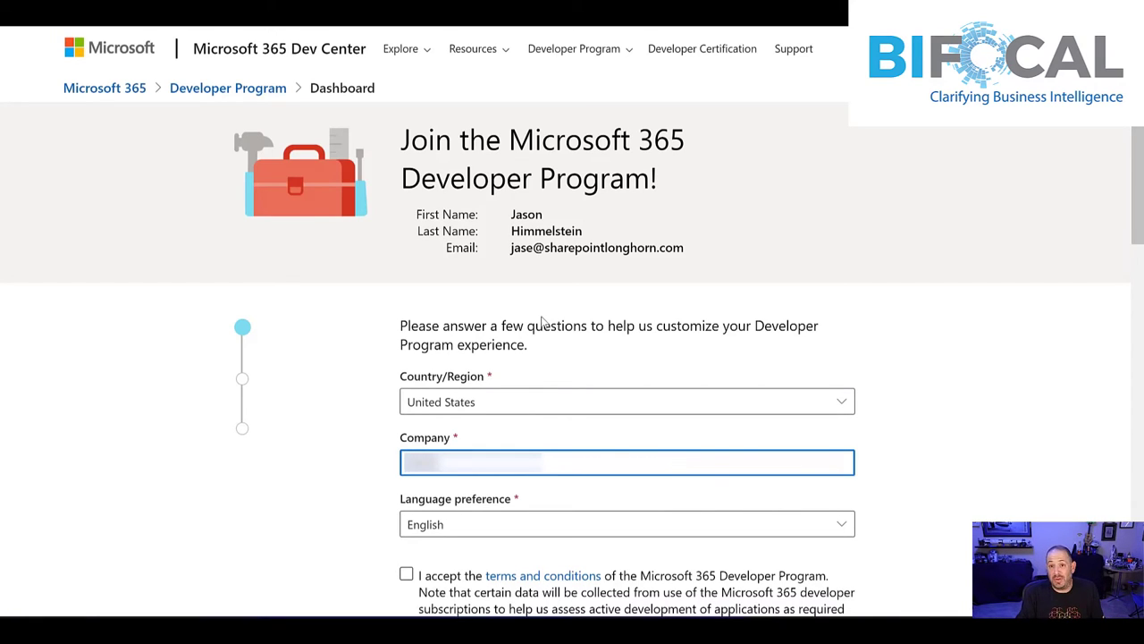
pyautogui.click(404, 574)
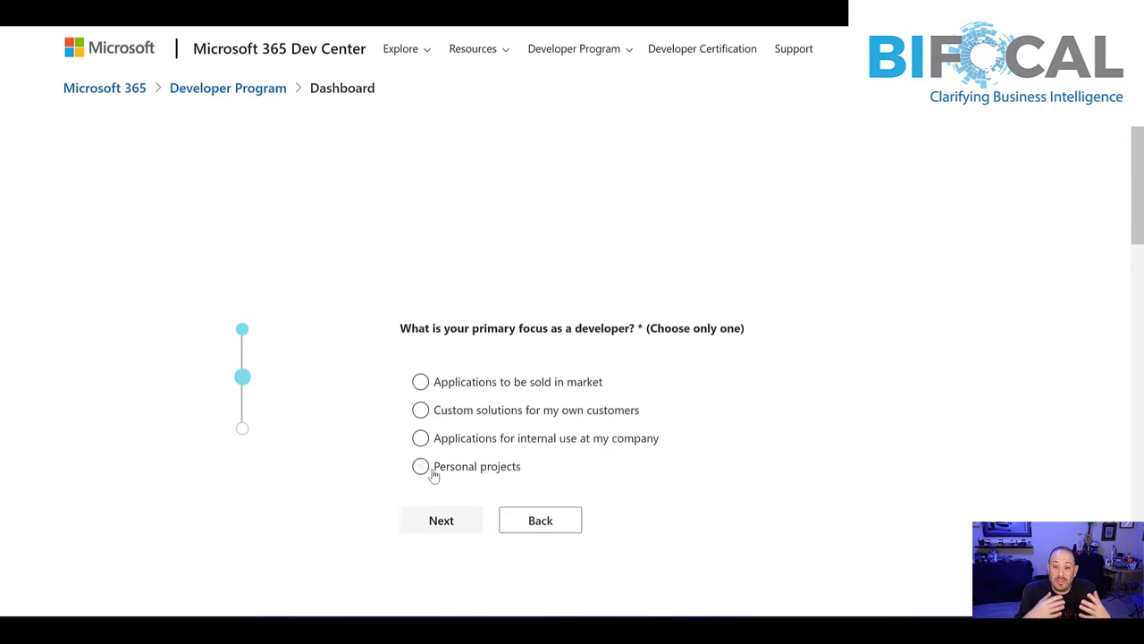
# Choose Personal projects as the primary developer focus and continue
pyautogui.click(420, 467)
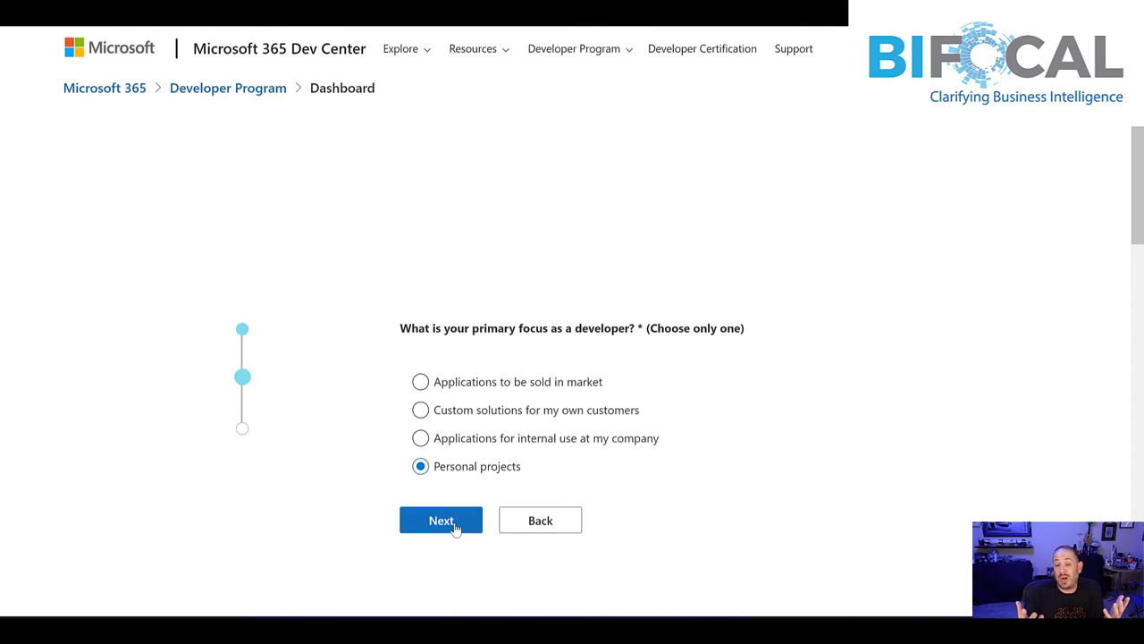
pyautogui.click(440, 518)
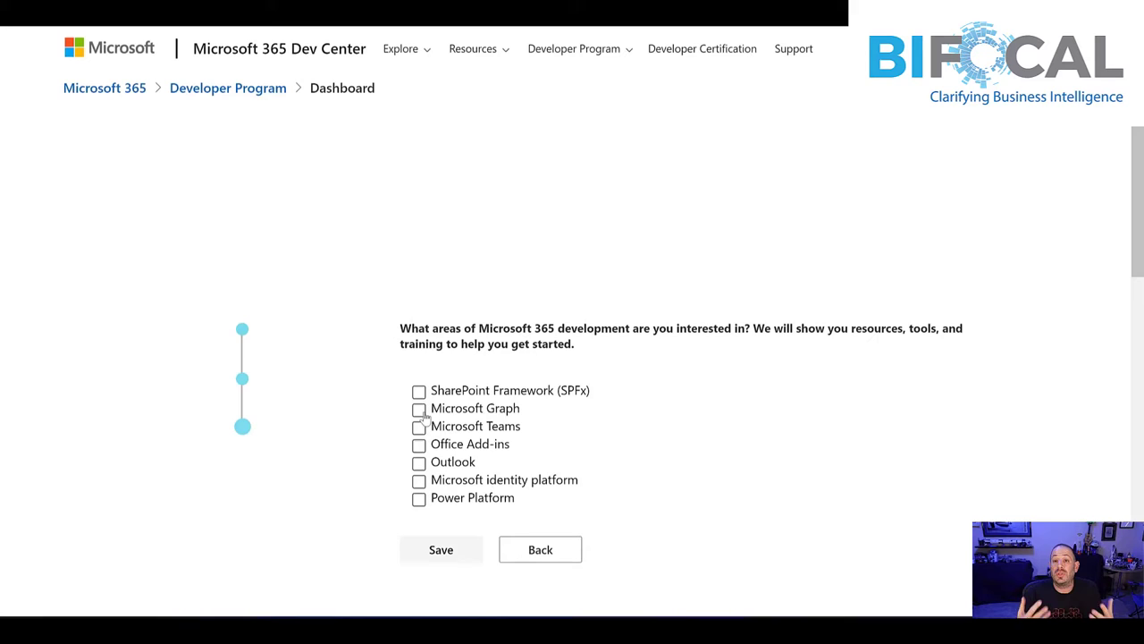
# Mark interest in Power Platform, Microsoft identity platform, Microsoft Graph and Teams, and save
pyautogui.click(419, 497)
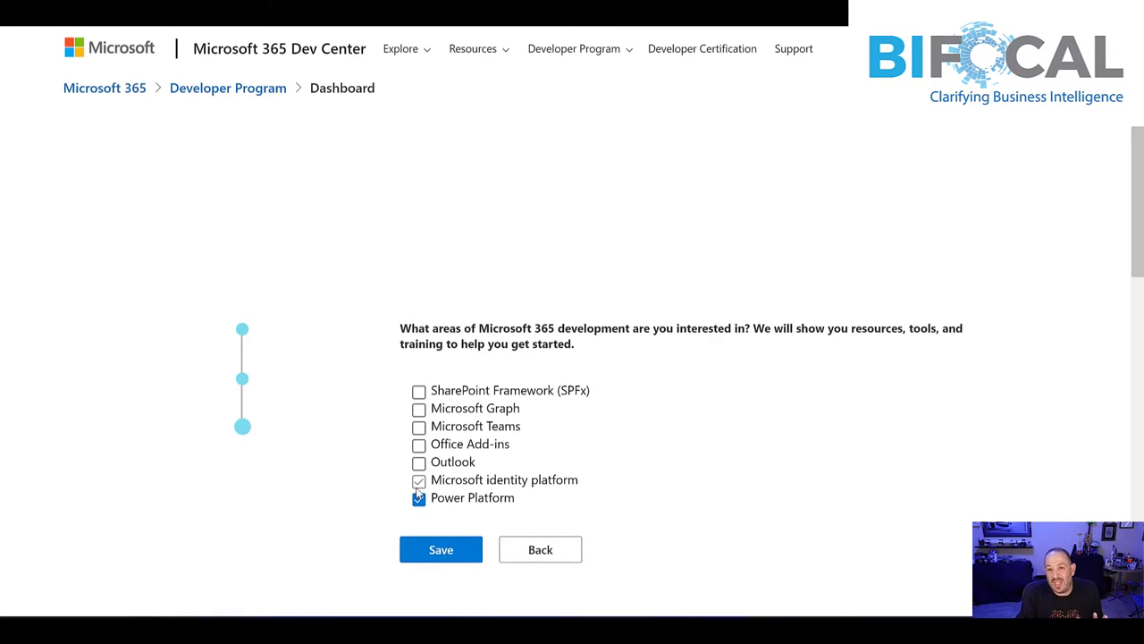
pyautogui.click(419, 425)
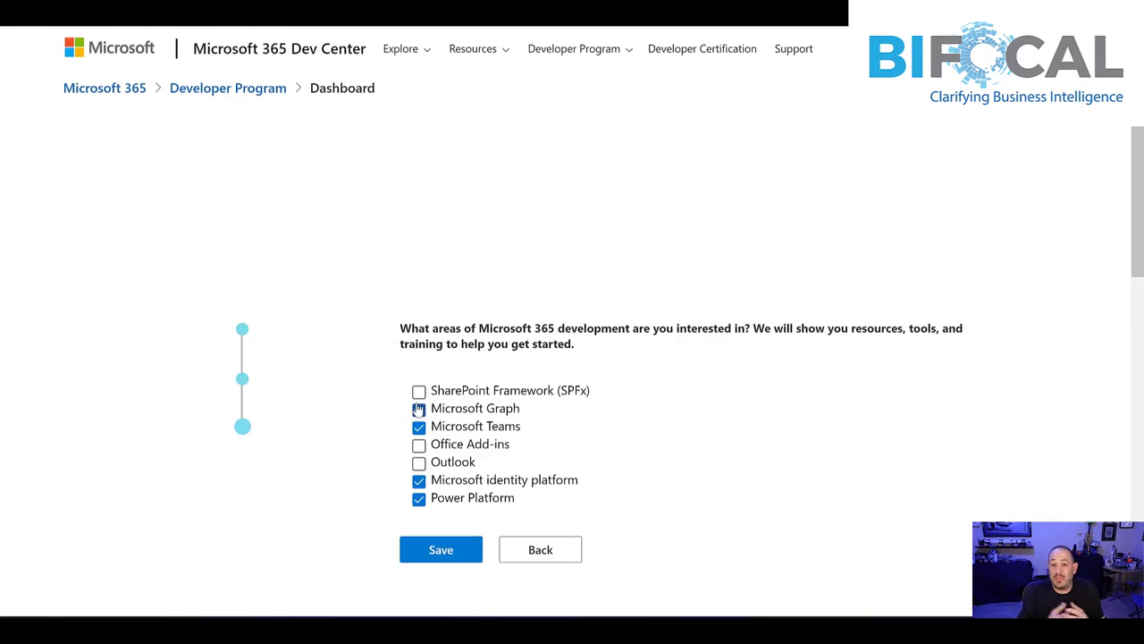
pyautogui.click(440, 549)
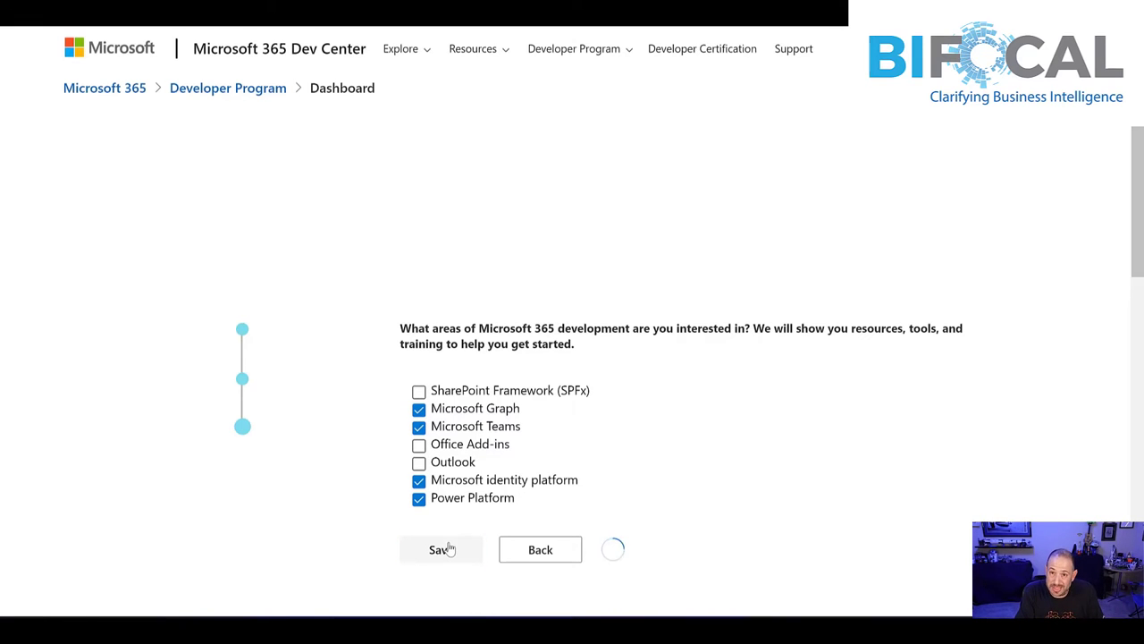
pyautogui.click(440, 549)
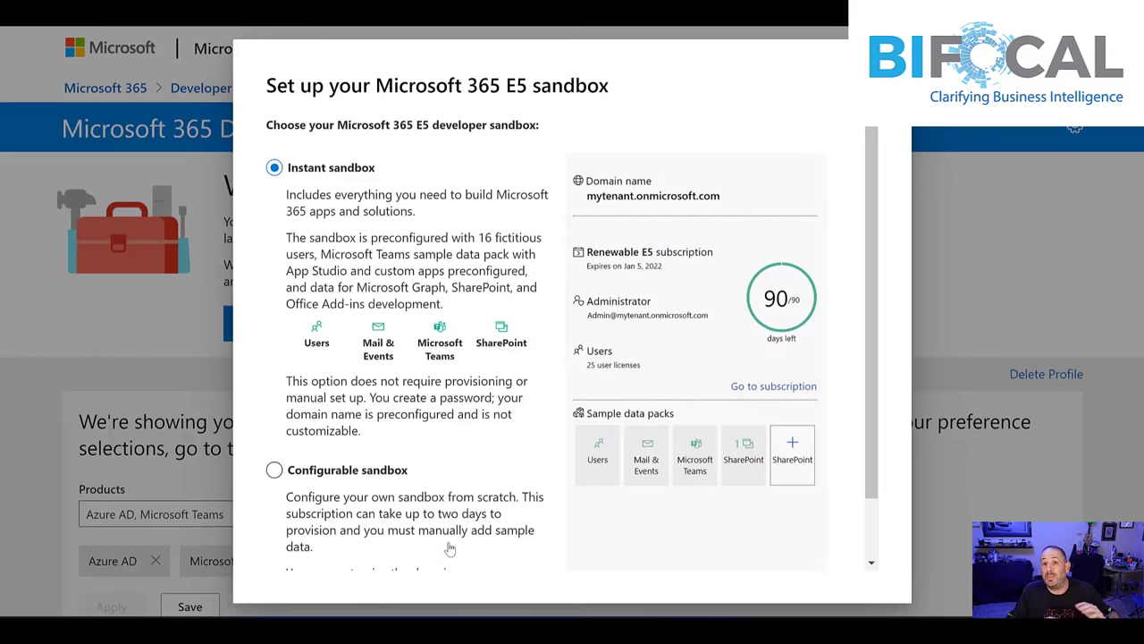
pyautogui.moveTo(468, 436)
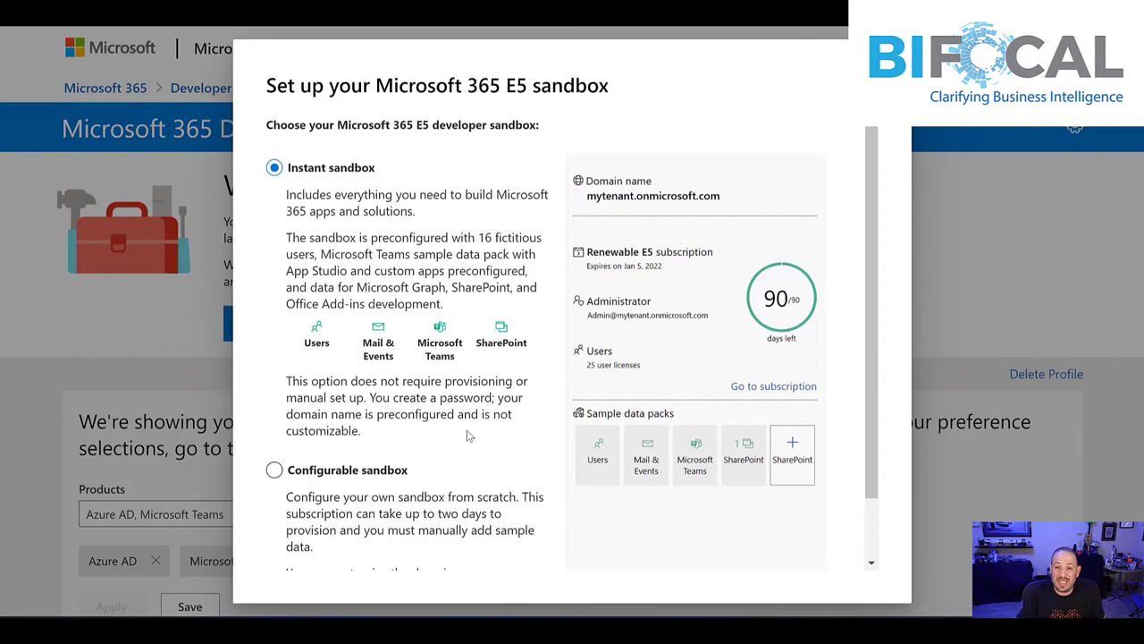
pyautogui.moveTo(830, 318)
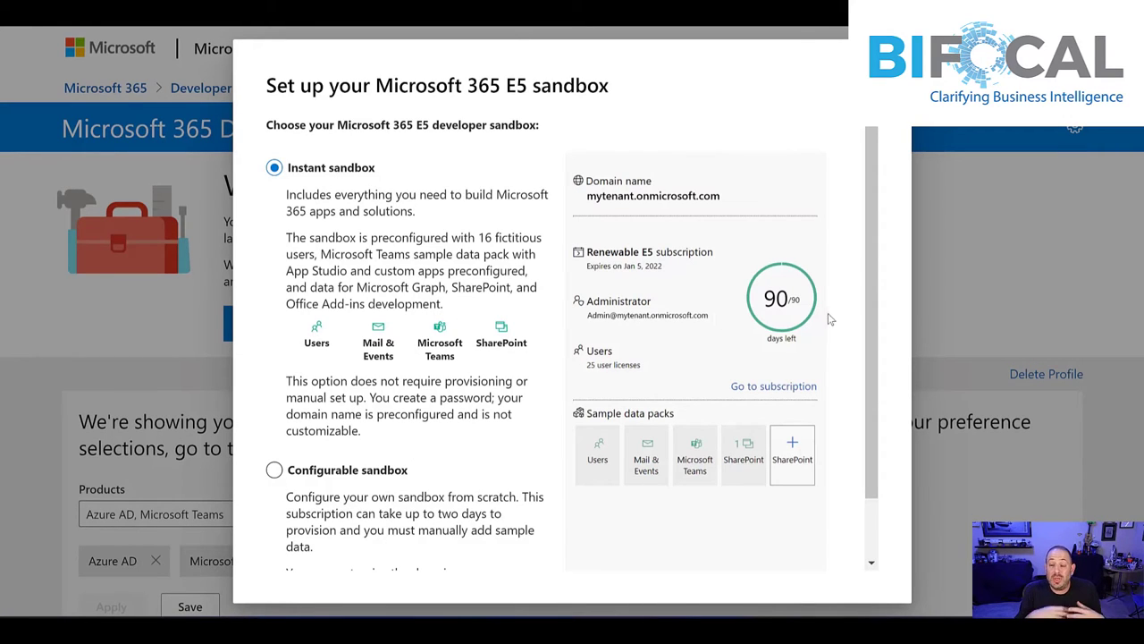
# Keep the Instant sandbox option and continue to its admin account setup form
pyautogui.scroll(-3)
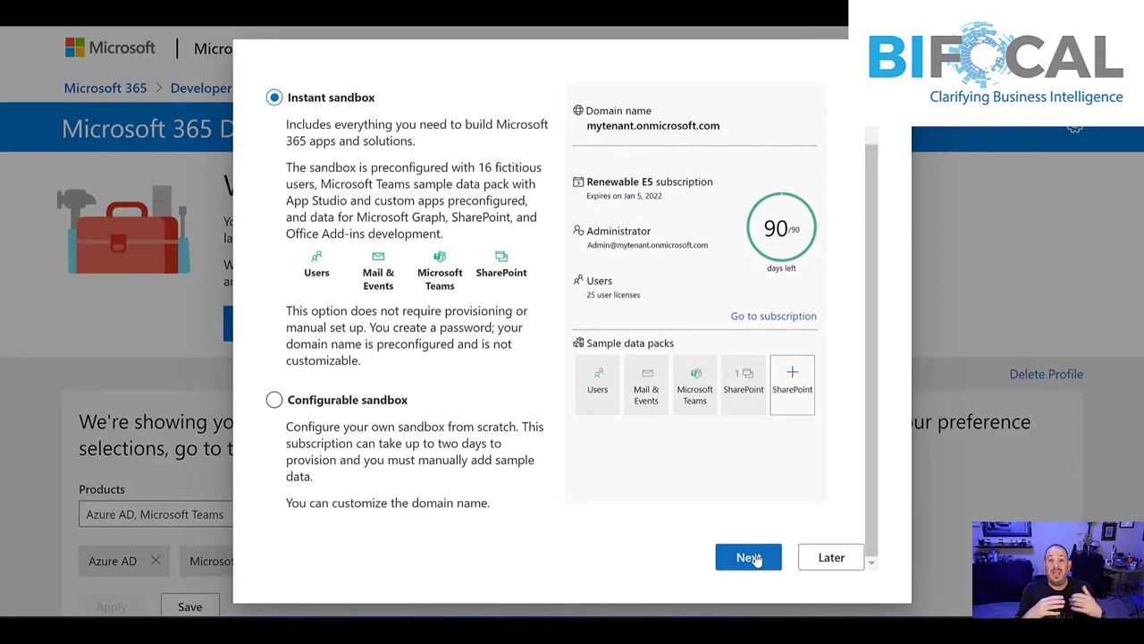
pyautogui.click(747, 558)
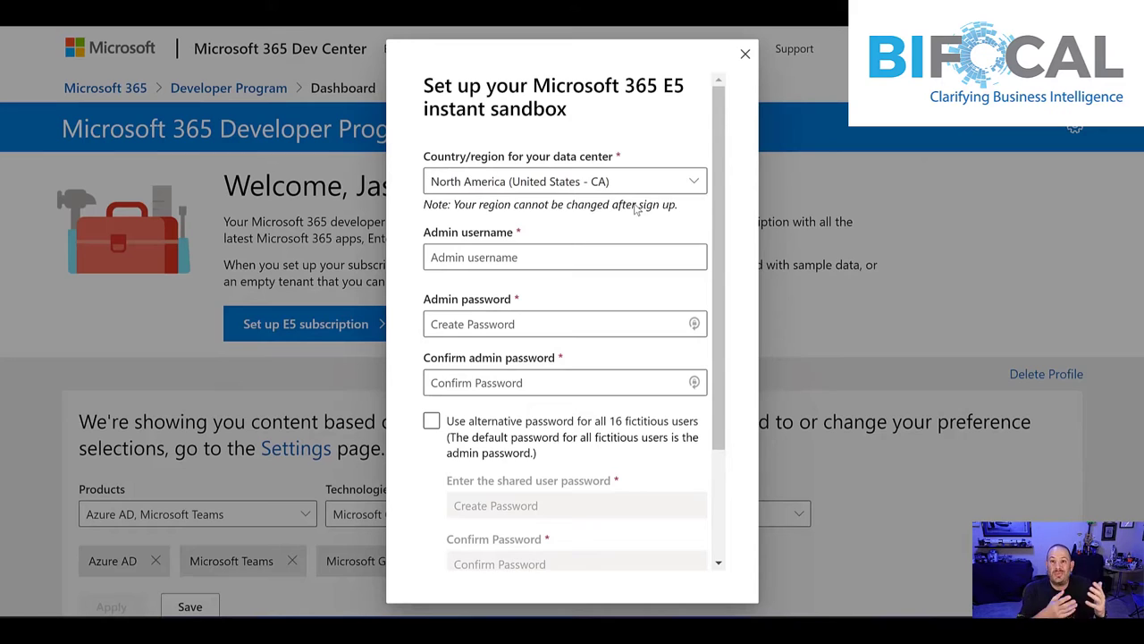
# Enter the admin username and fill in a generated strong admin password
pyautogui.click(565, 180)
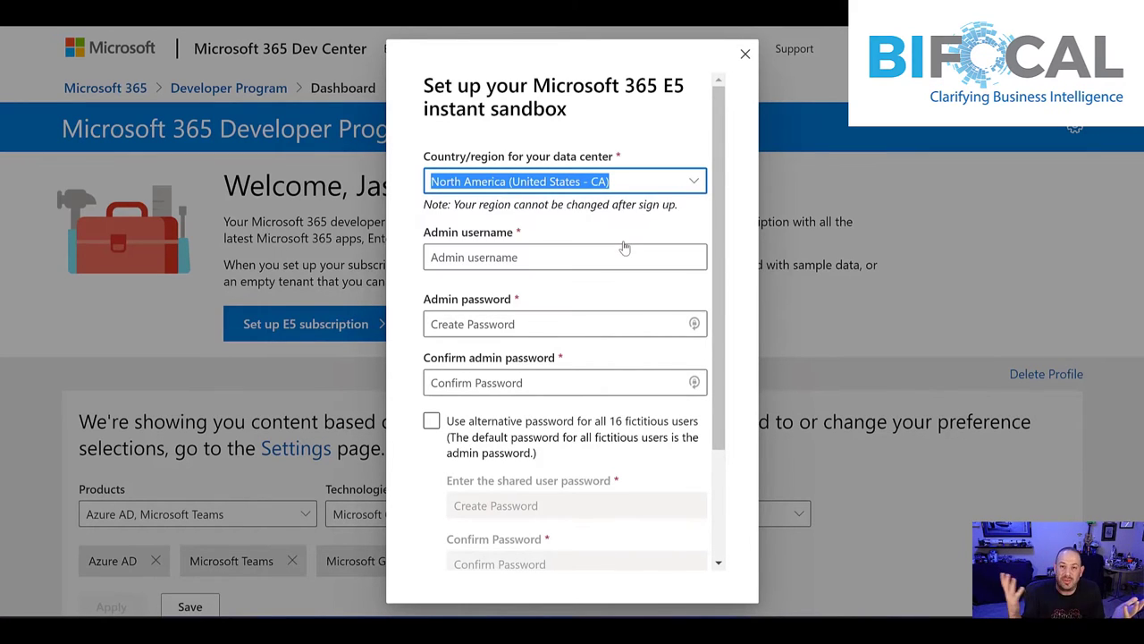
pyautogui.click(565, 257)
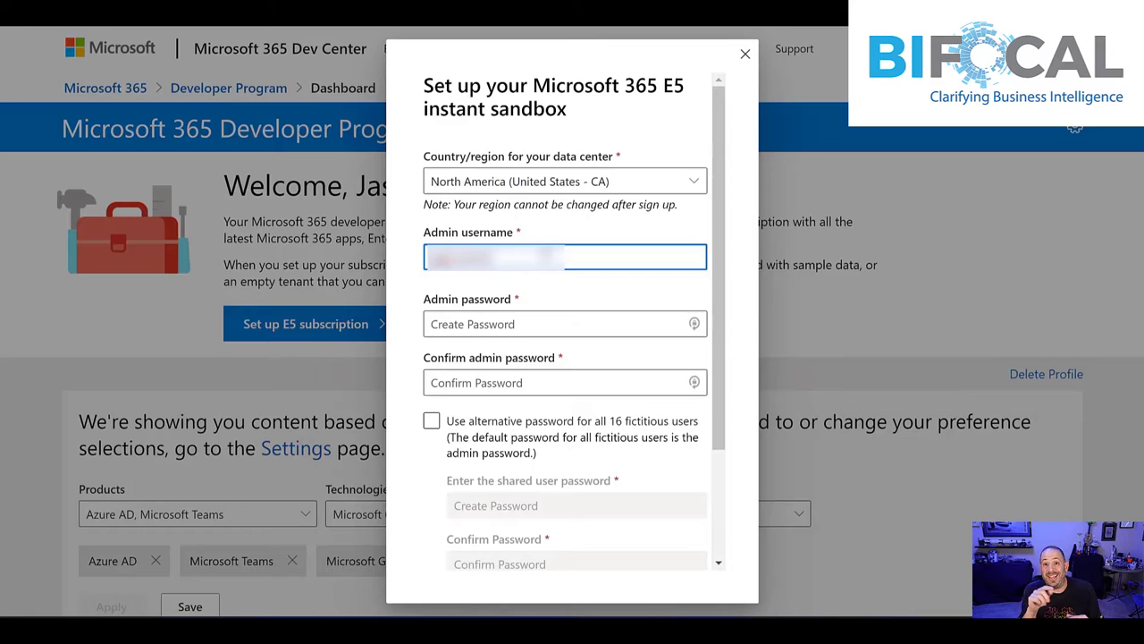
pyautogui.click(563, 323)
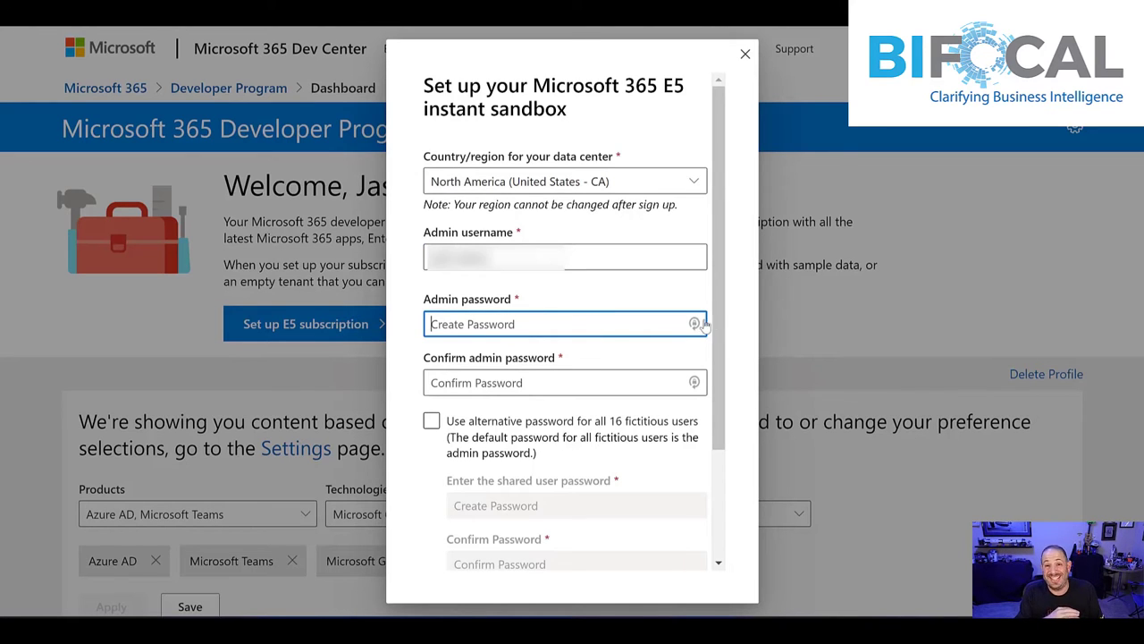
pyautogui.click(694, 323)
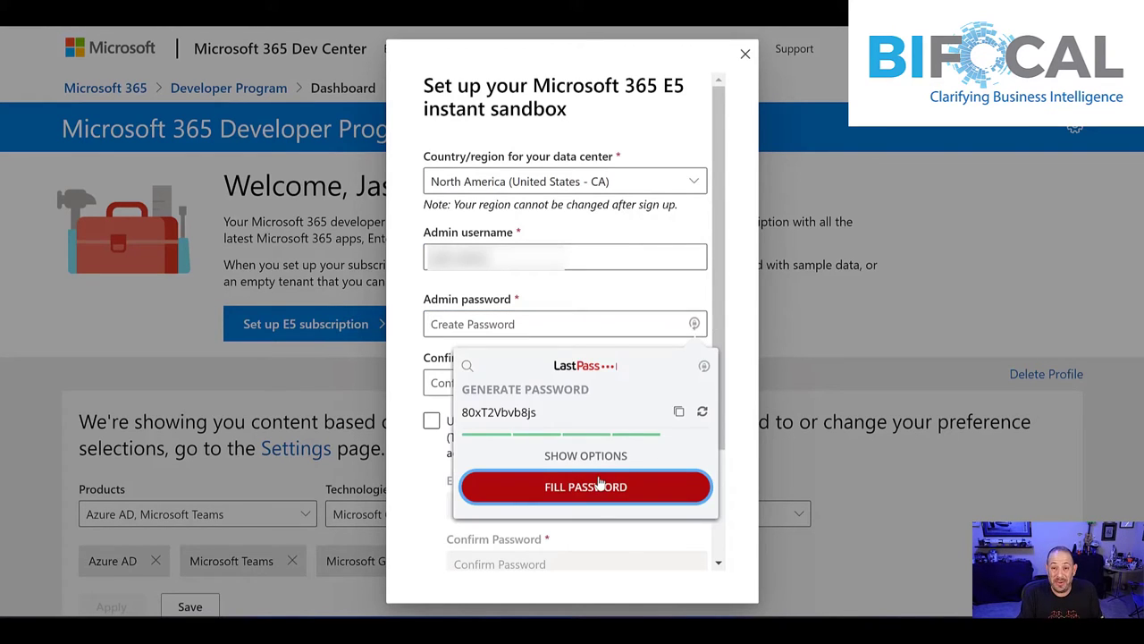
pyautogui.click(587, 486)
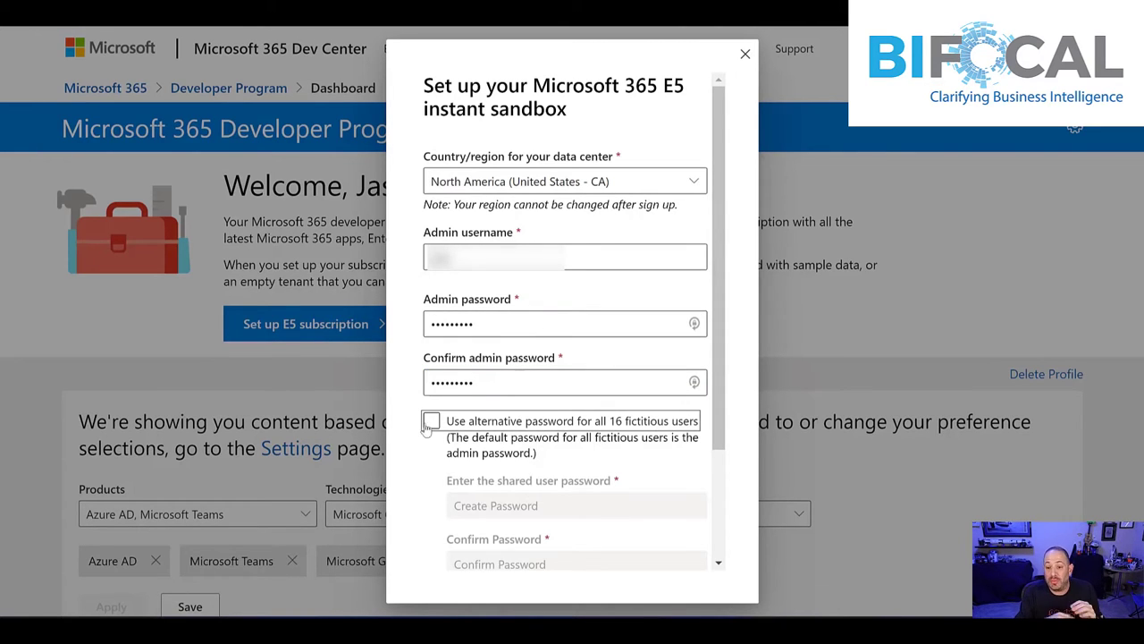
# Use an alternative shared password for all 16 fictitious users and submit the setup
pyautogui.click(431, 420)
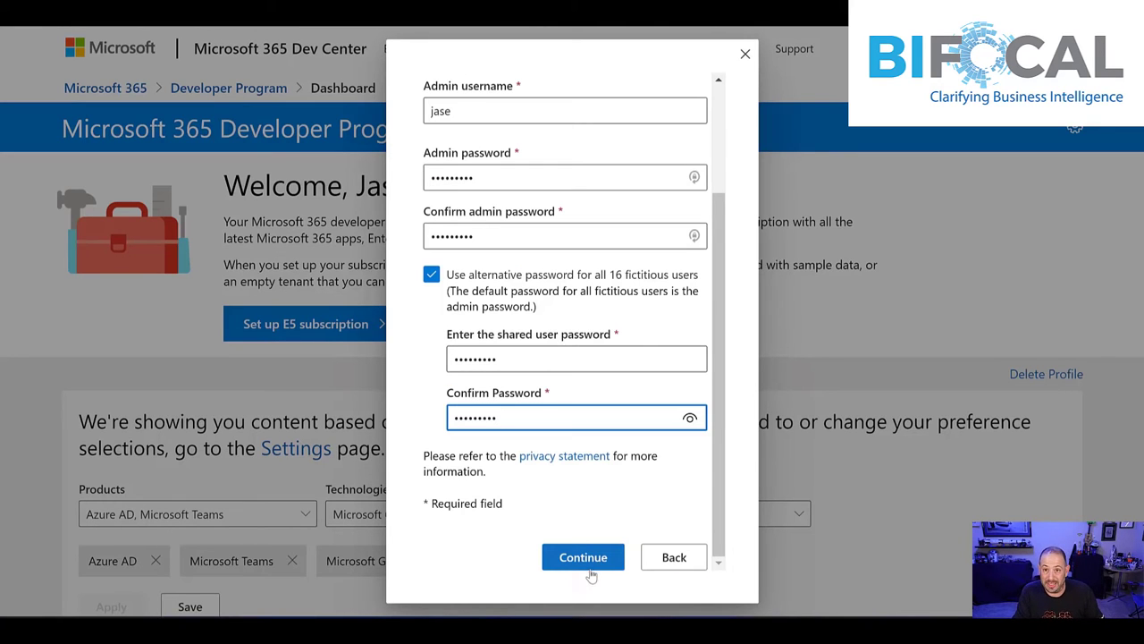
pyautogui.click(583, 558)
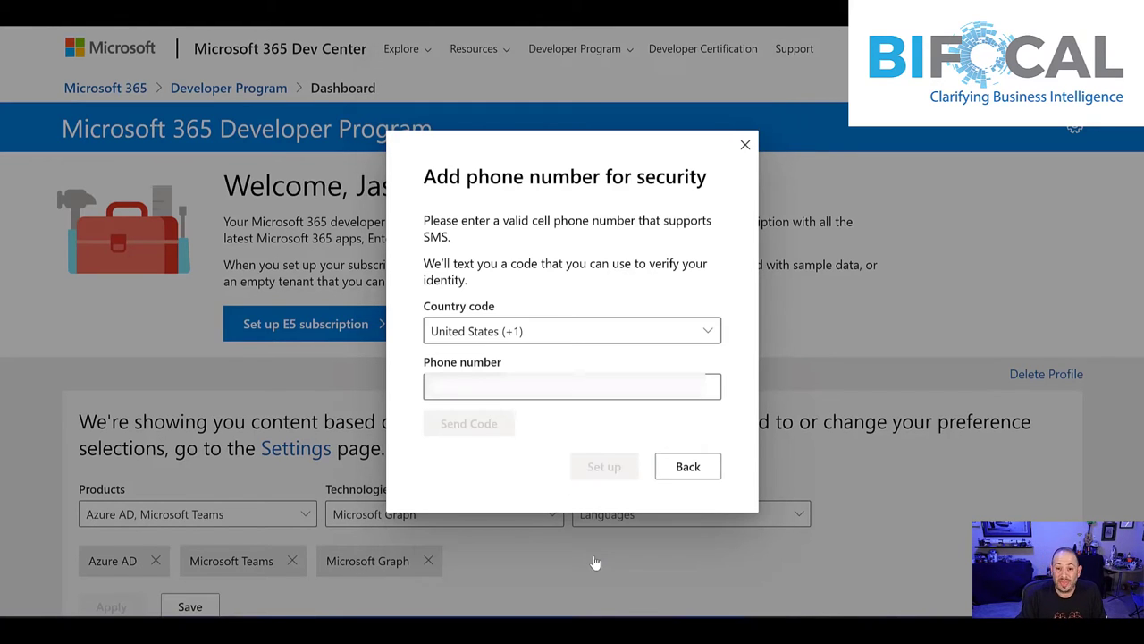
# Enter the security phone number and have a verification code texted to it
pyautogui.click(572, 386)
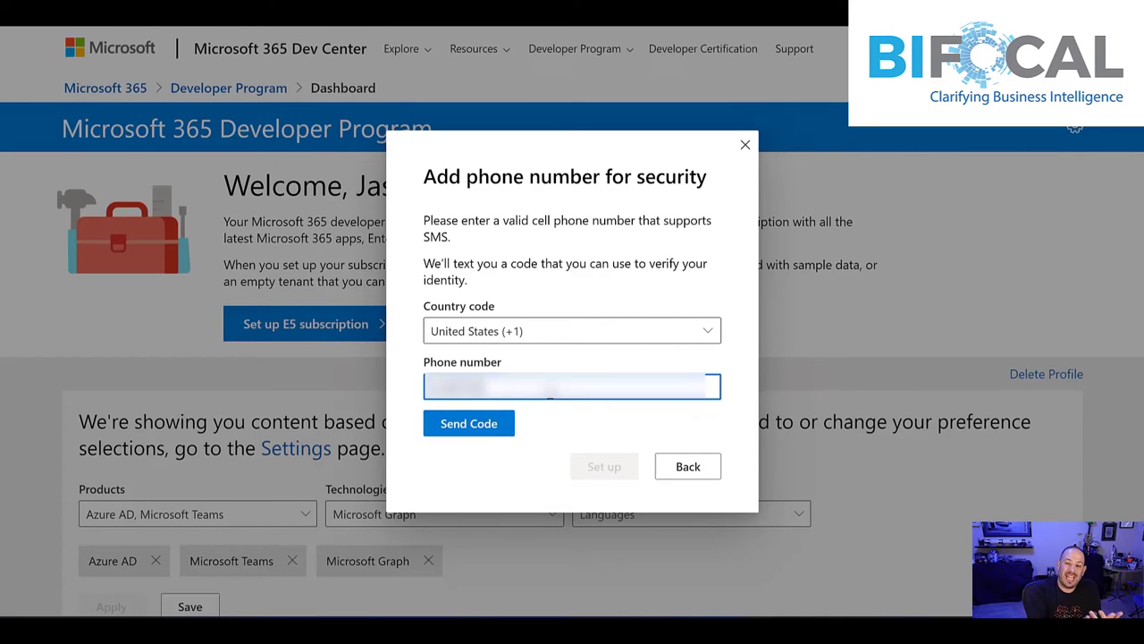
pyautogui.click(469, 422)
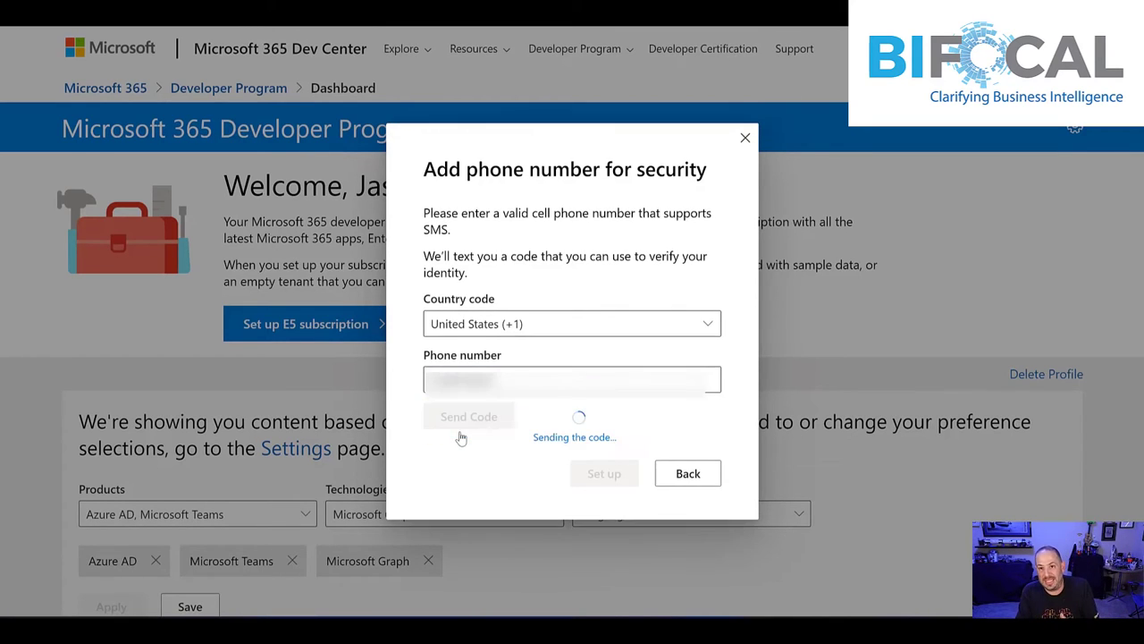
pyautogui.click(469, 415)
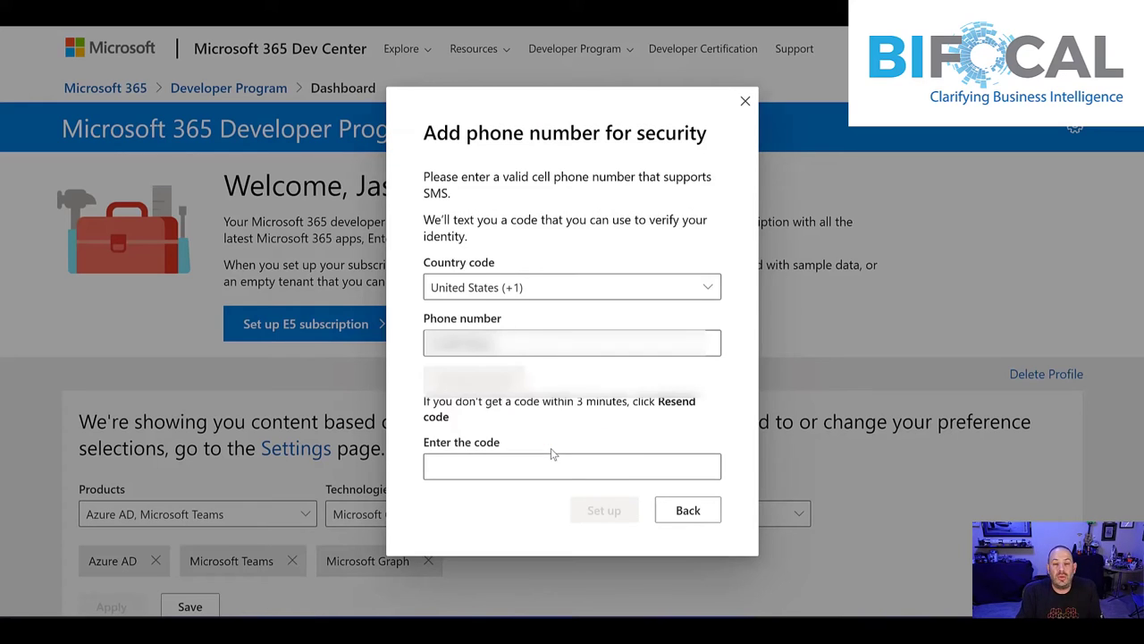
pyautogui.click(572, 465)
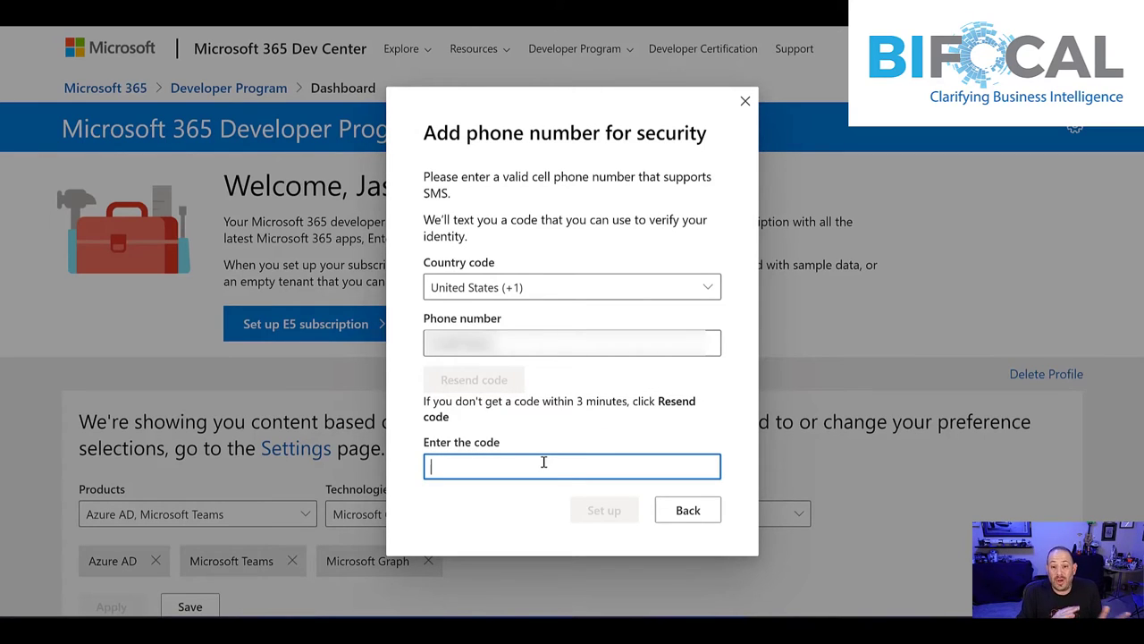
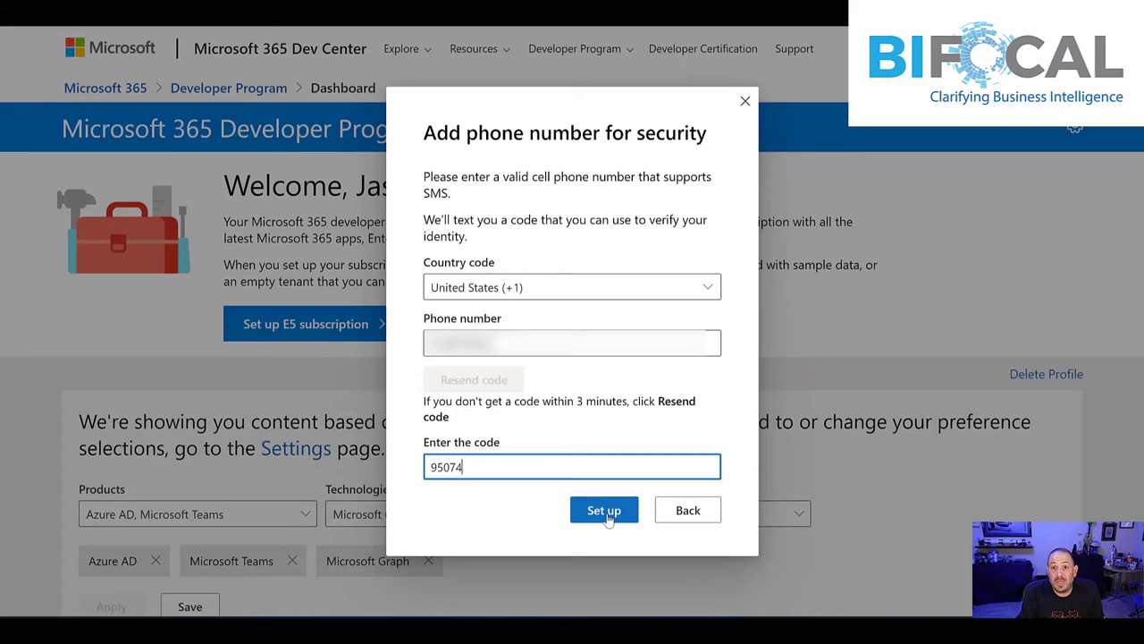
pyautogui.click(604, 509)
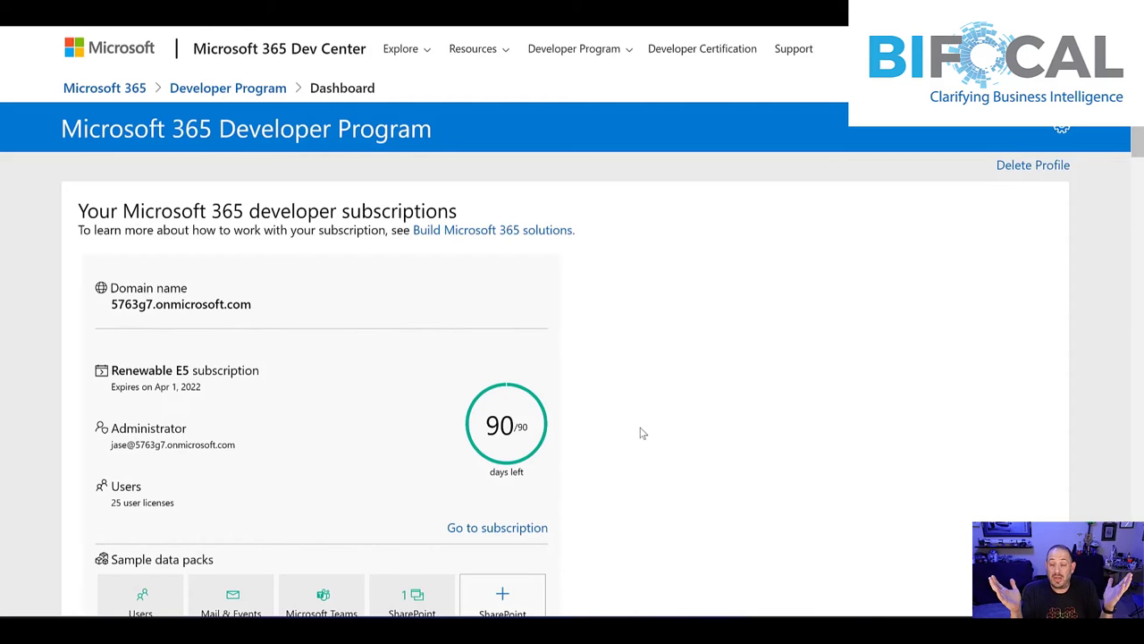
# Scroll the new subscription dashboard toward the admin sign-in details
pyautogui.scroll(-3)
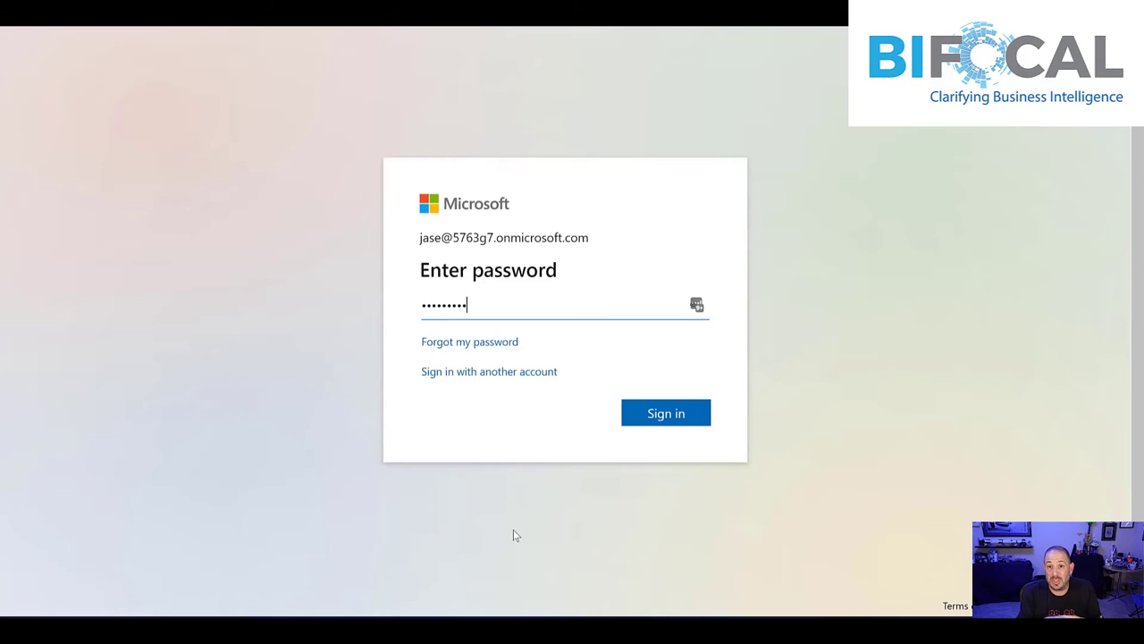
# Sign in as the sandbox admin and continue past the account-protection prompts to Power BI Home
pyautogui.click(665, 412)
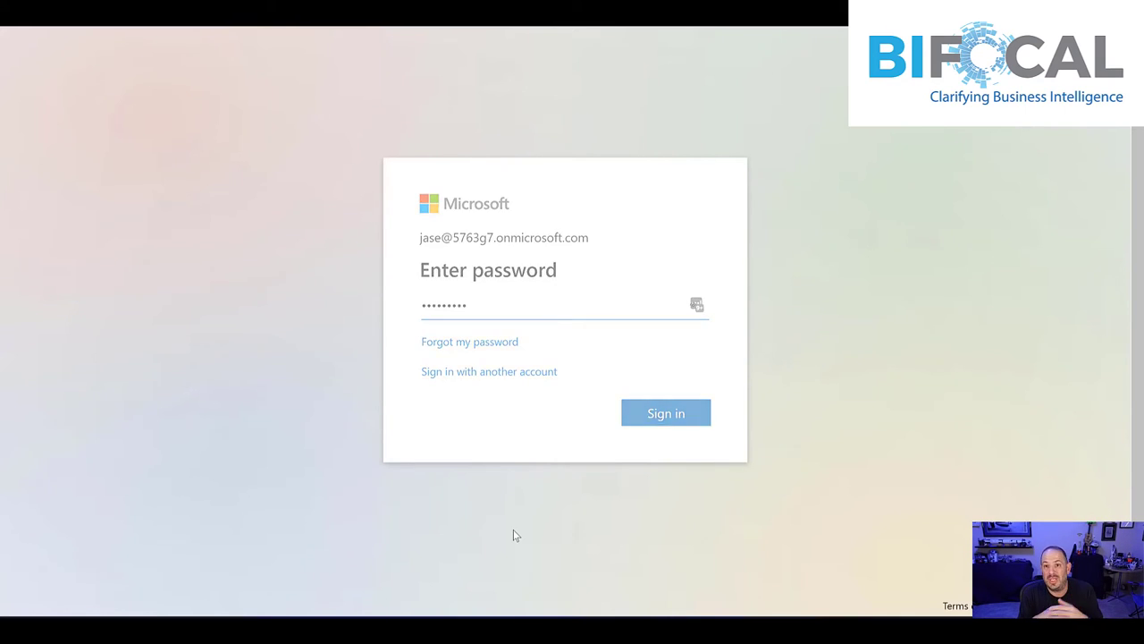
pyautogui.click(665, 411)
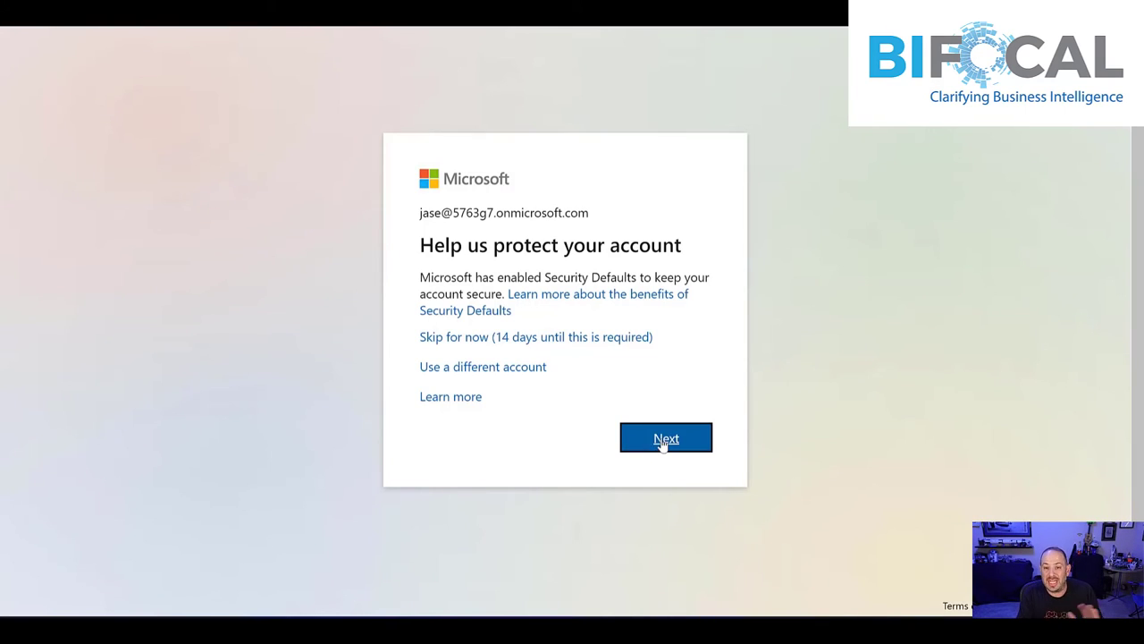
pyautogui.click(665, 438)
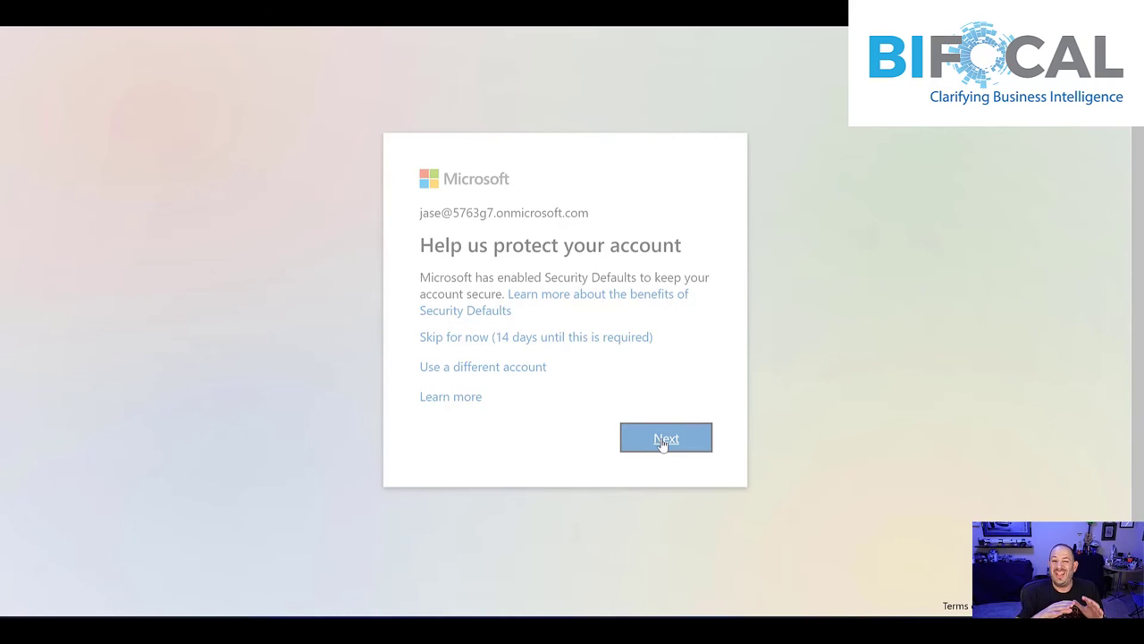
pyautogui.click(666, 438)
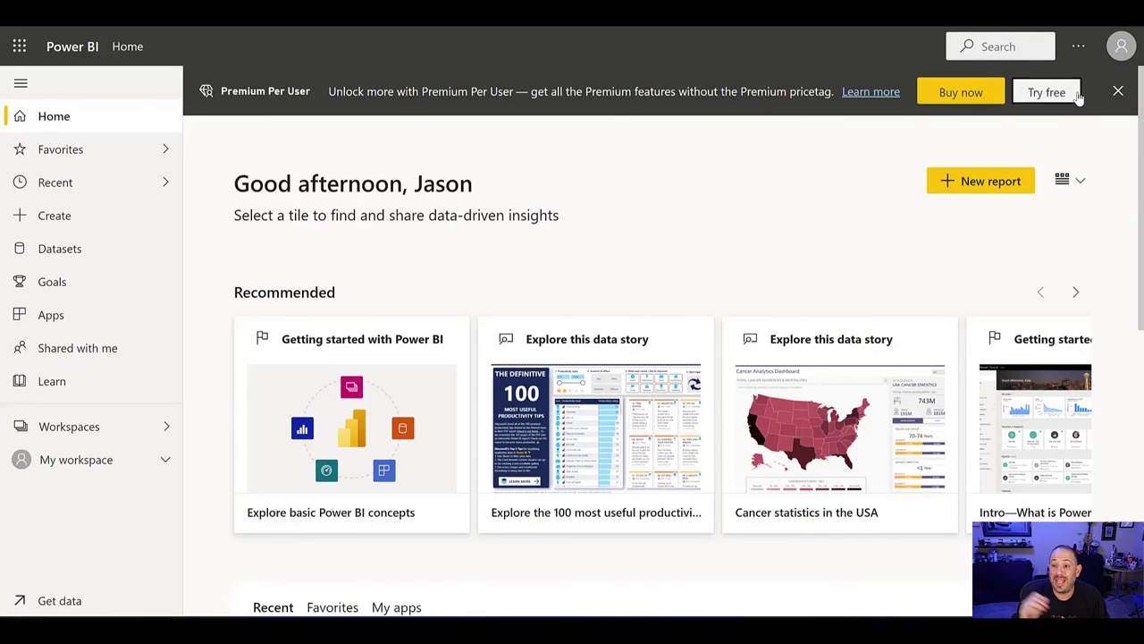
pyautogui.click(1123, 47)
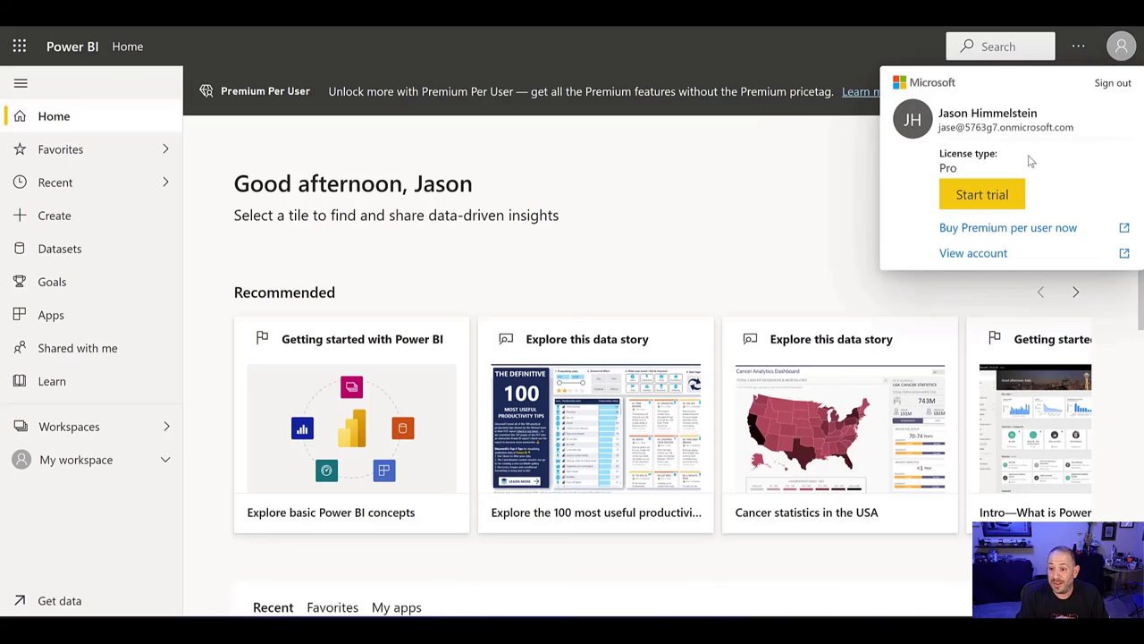
pyautogui.moveTo(816, 173)
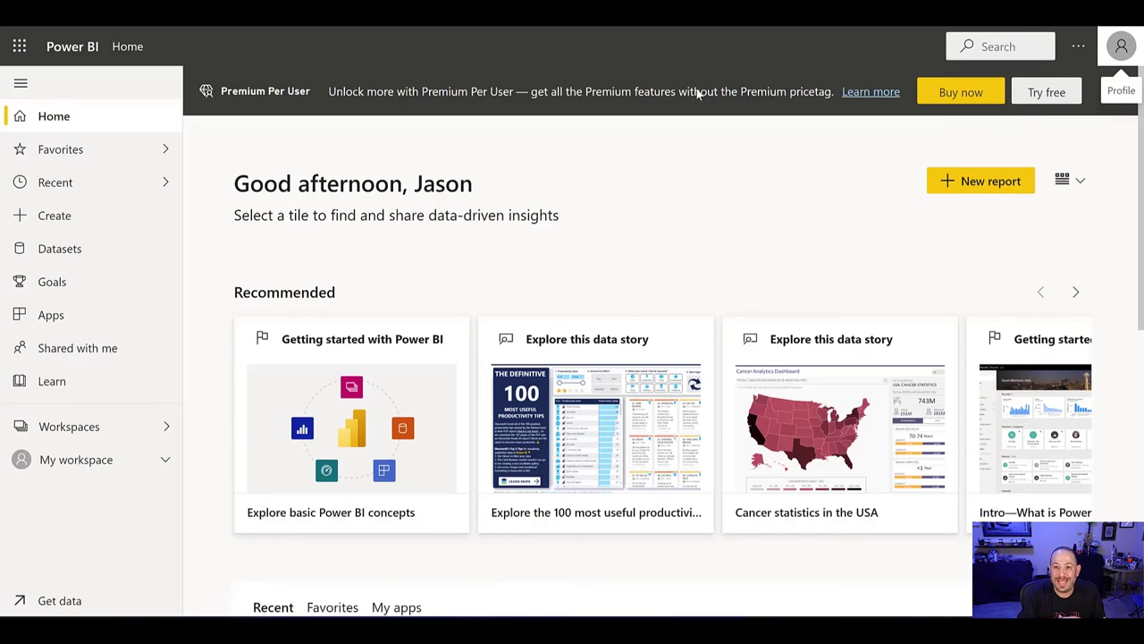
pyautogui.moveTo(440, 154)
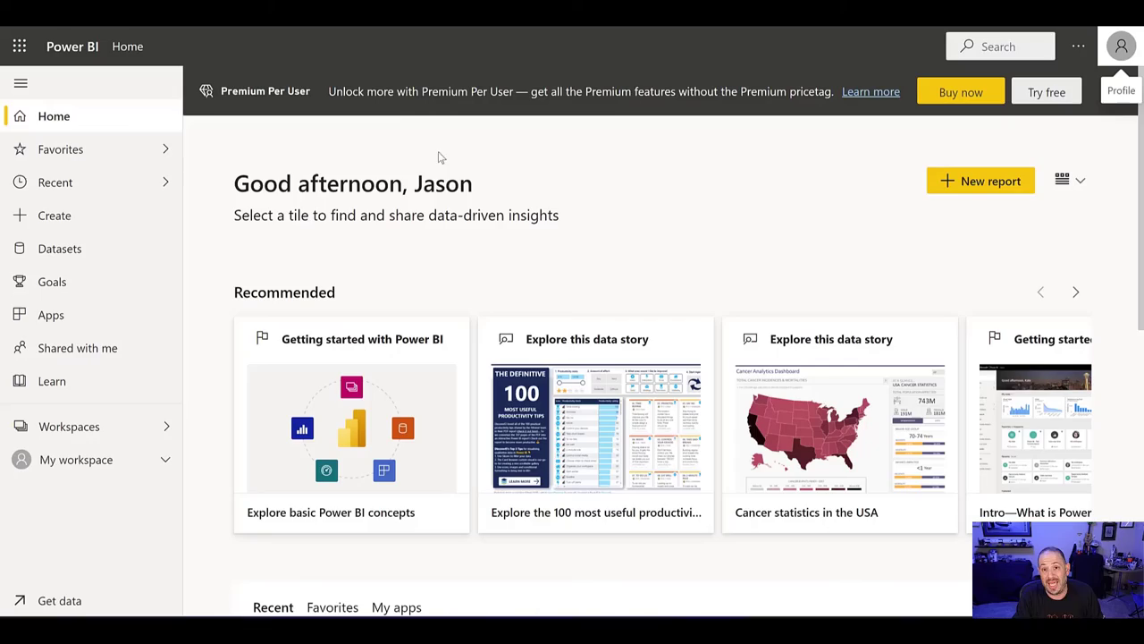